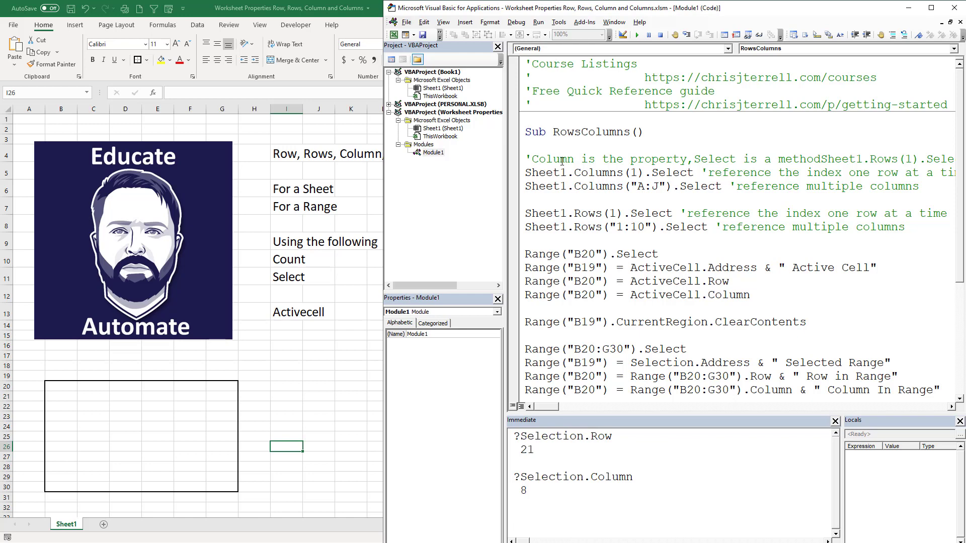
Step: Start stepping through RowsColumns and run the line selecting column A
key("F8")
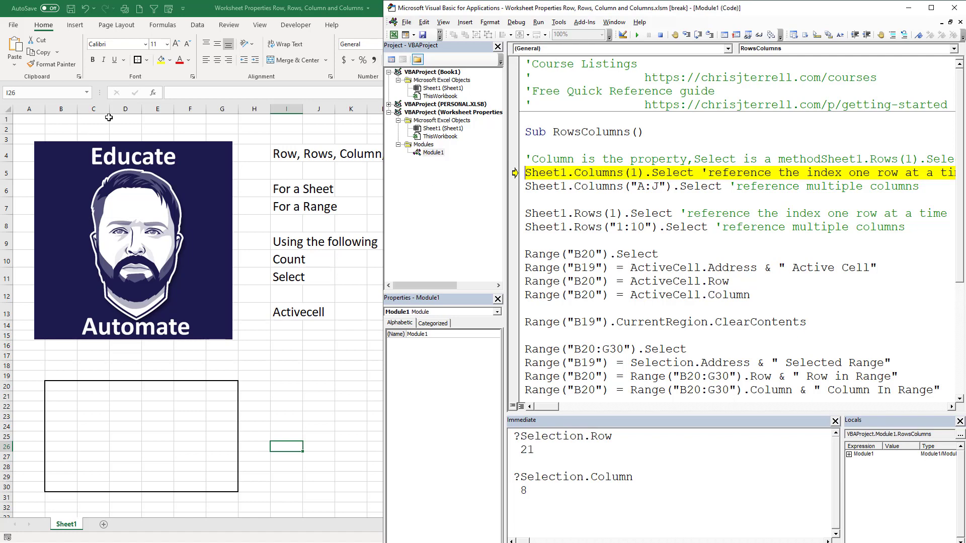
key("F8")
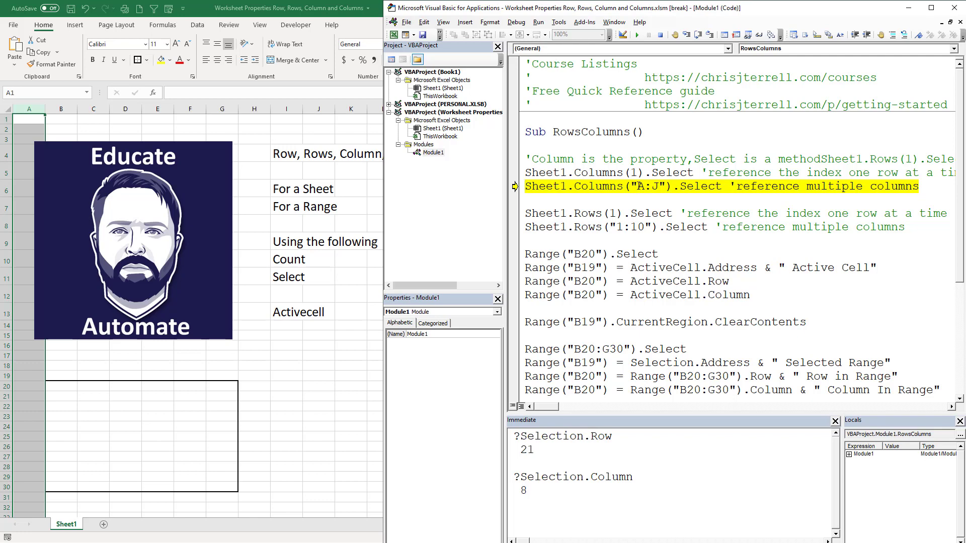
mouse_move(84, 114)
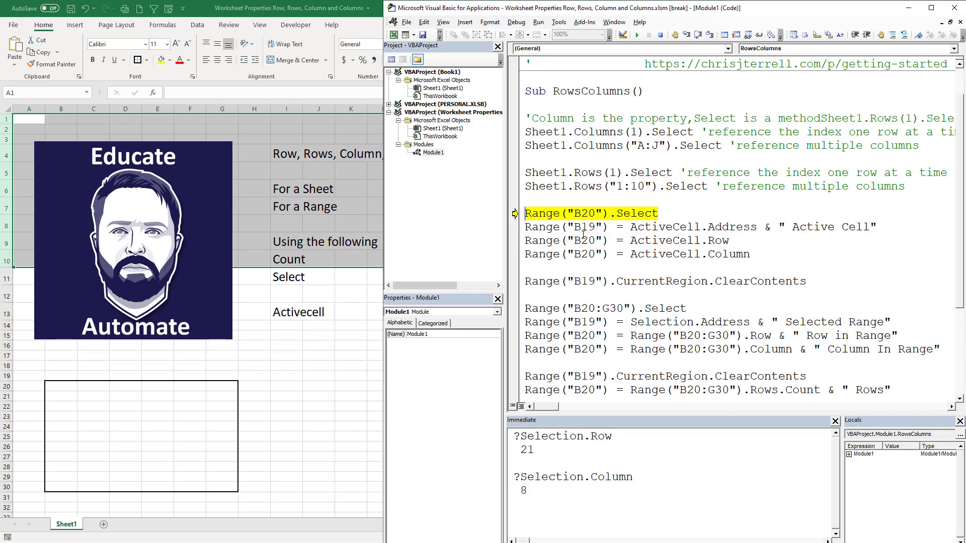
Step: Step through selecting cell B20 and writing its row number into B20
key("F8")
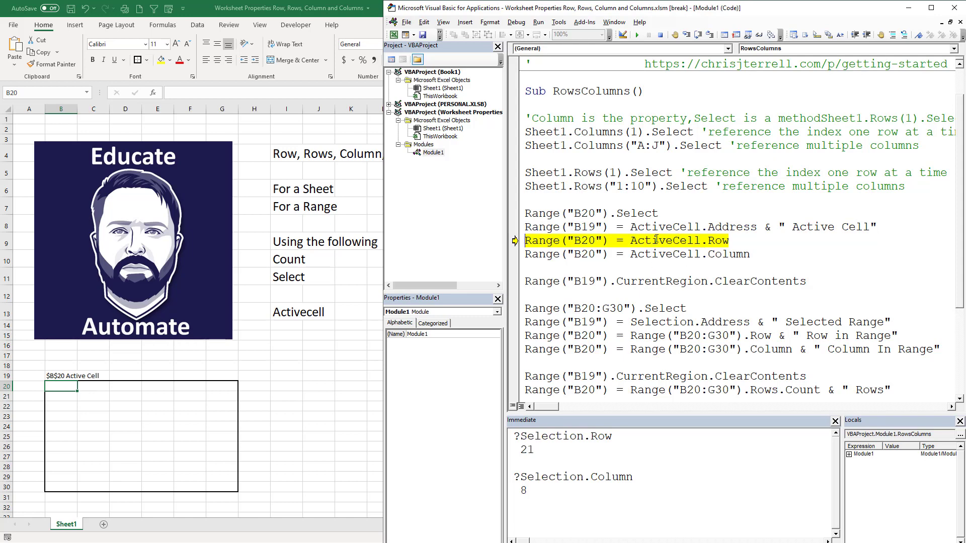
mouse_move(662, 241)
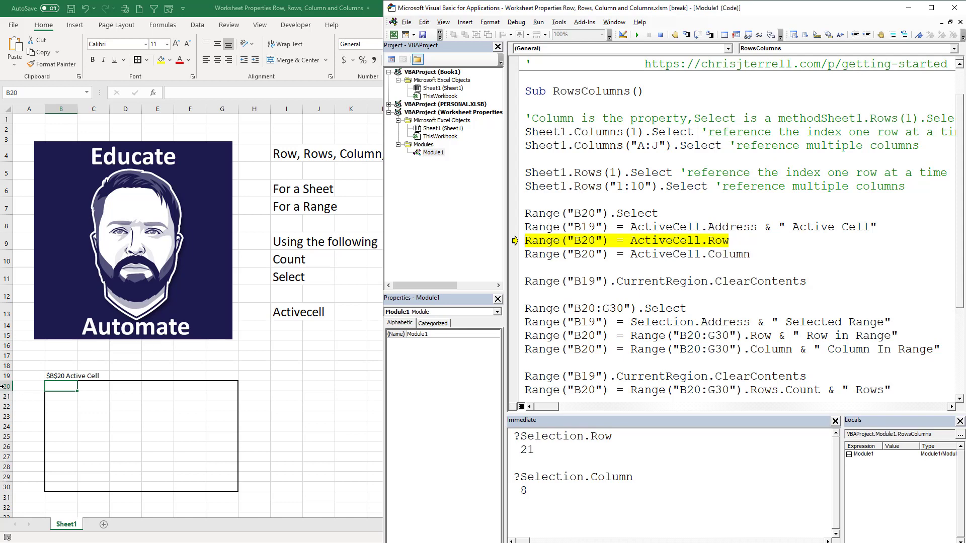
key("F8")
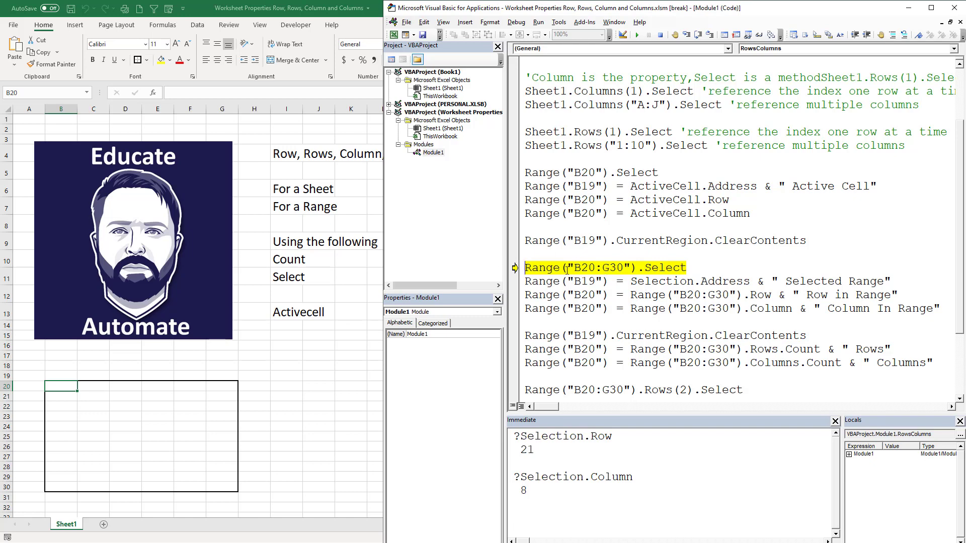
Step: Step to select B20:G30, label its address in B19, and write row then column into B20
key("F8")
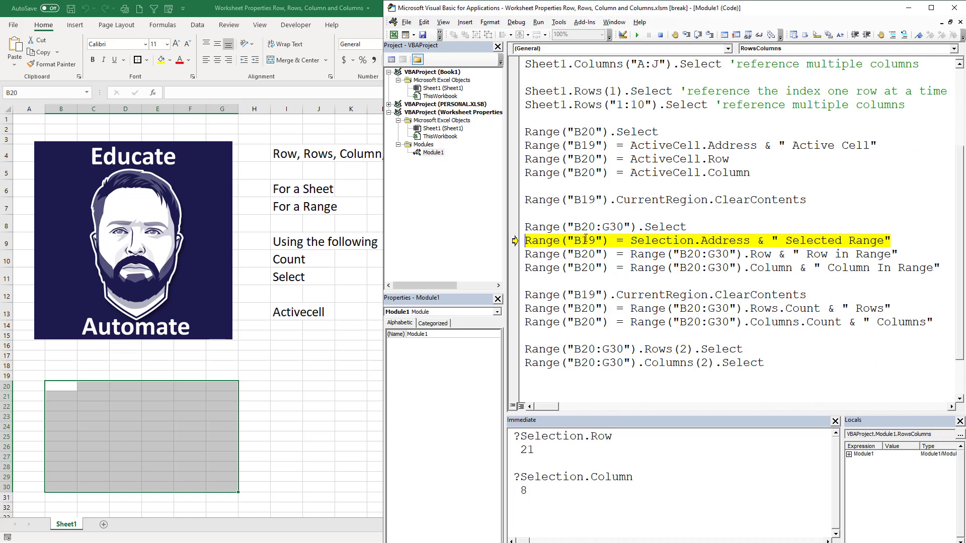
key("F8")
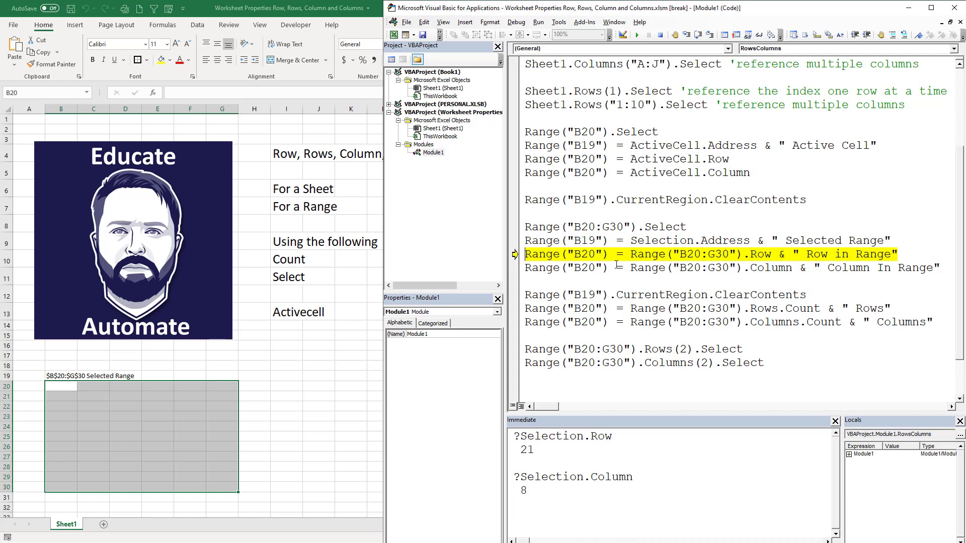
mouse_move(764, 278)
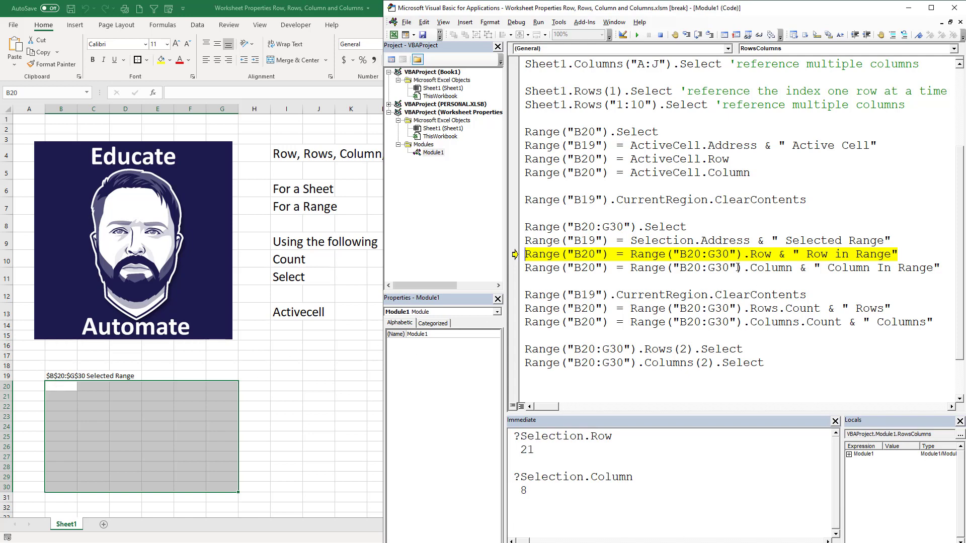
key("F8")
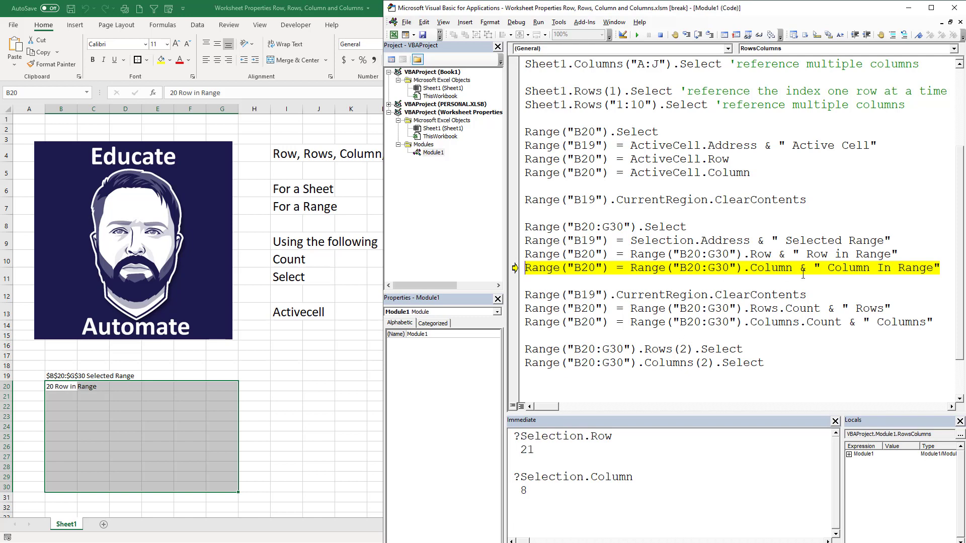
key("F8")
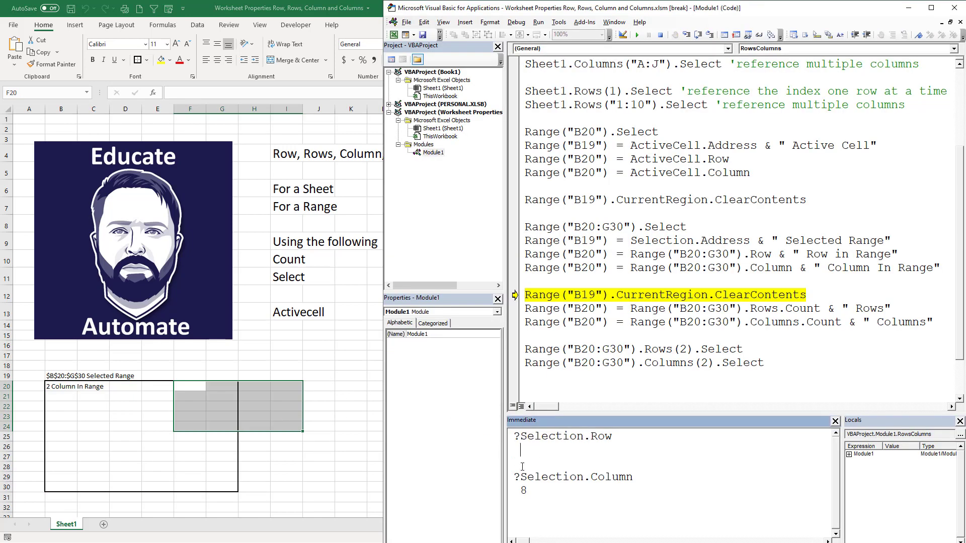
Step: Rerun ?Selection.Row in the Immediate window, re-evaluating the selection's row and column
left_click(620, 436)
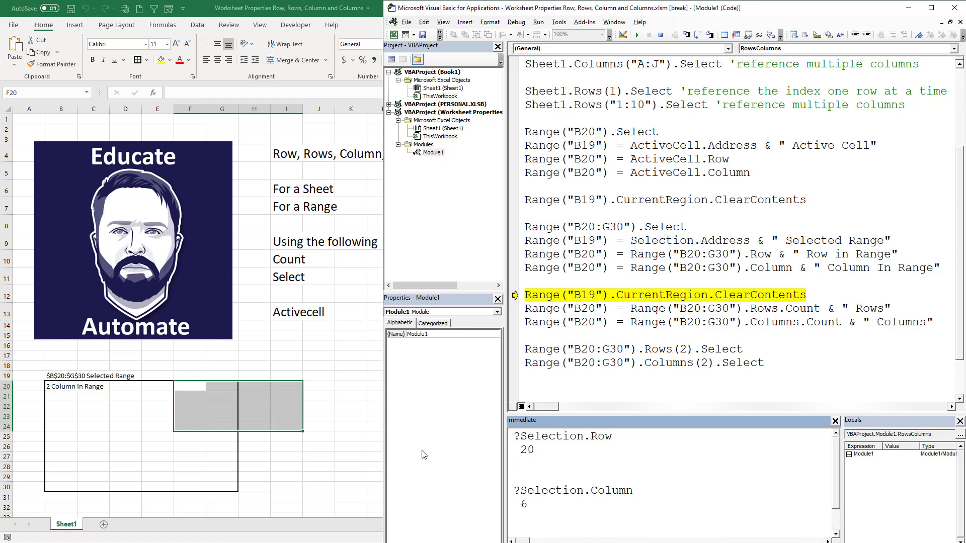
mouse_move(354, 412)
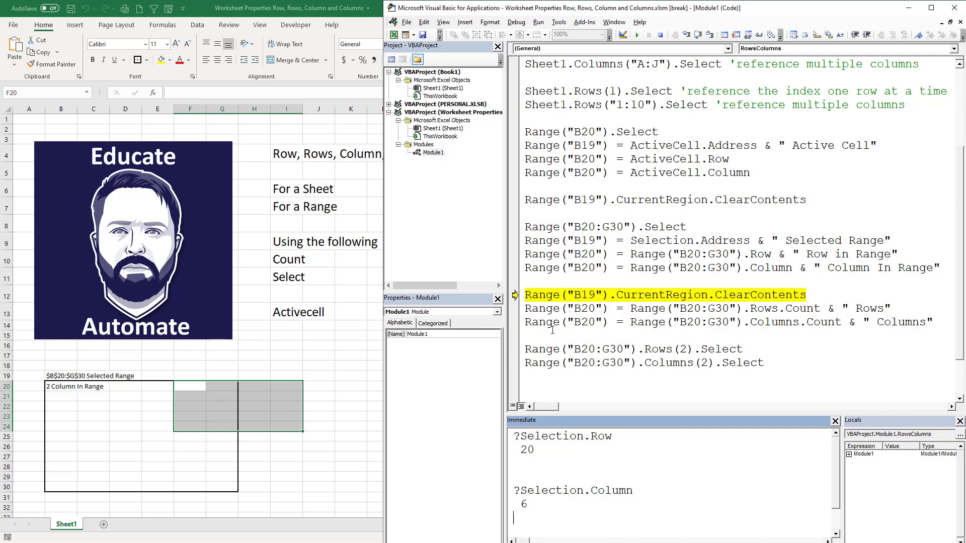
mouse_move(108, 383)
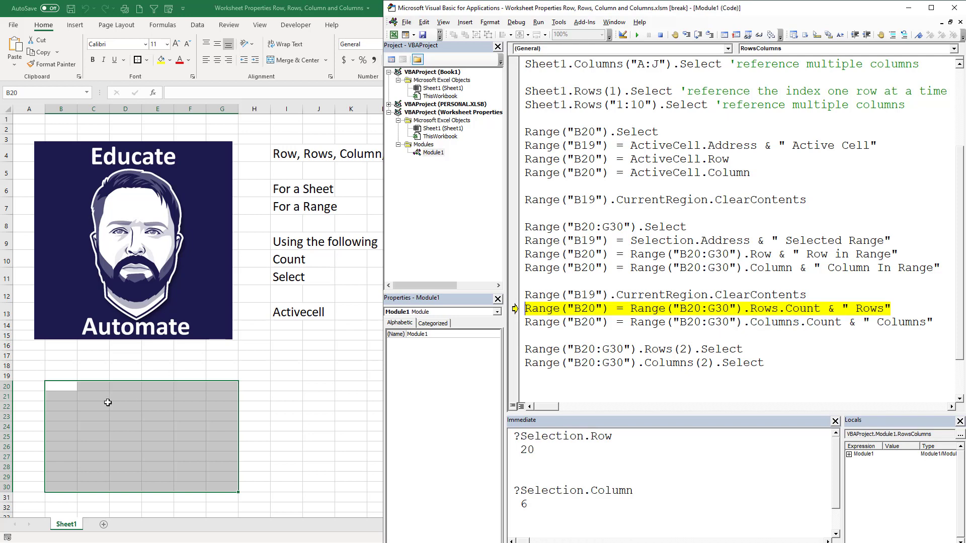
mouse_move(283, 381)
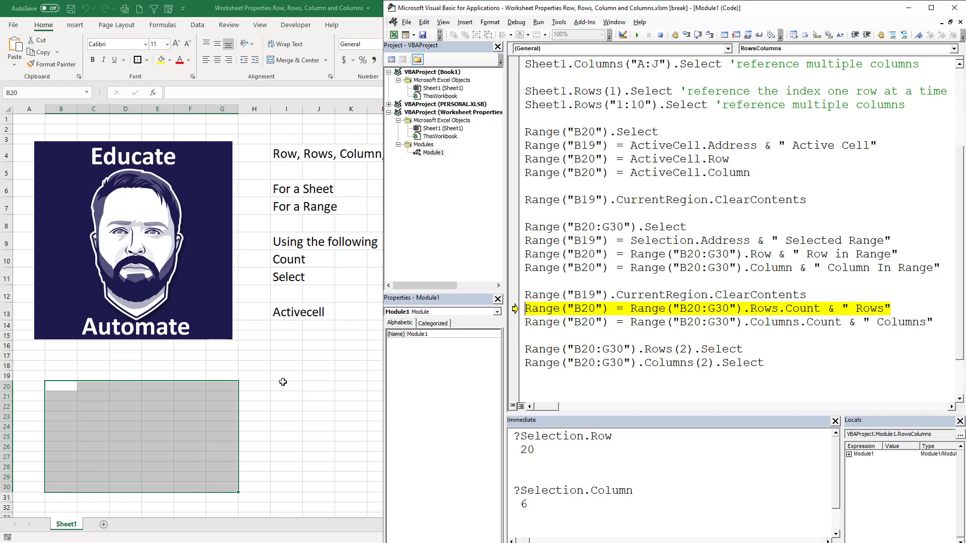
Step: Step the Rows.Count and Columns.Count lines, writing '11 Rows' then '6 Columns' into B20
key("F8")
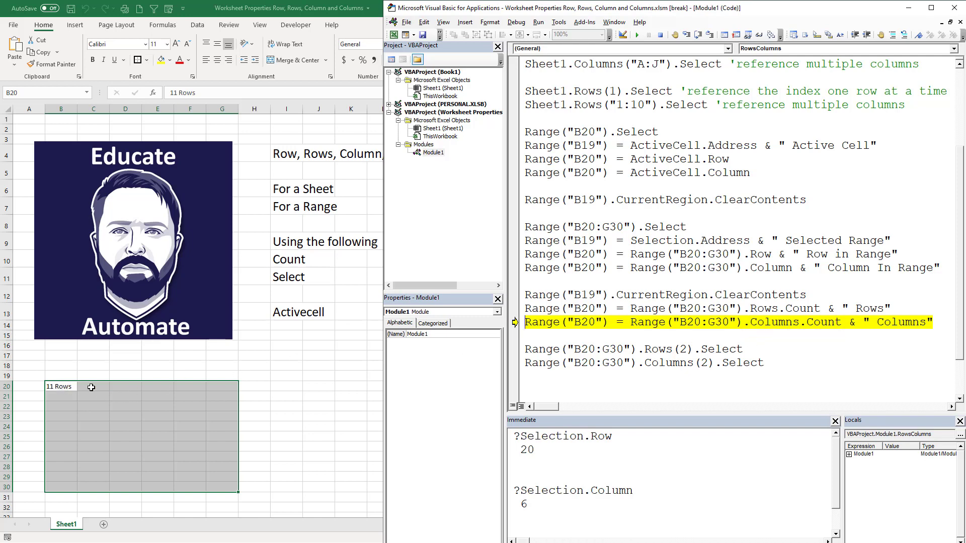
key("F8")
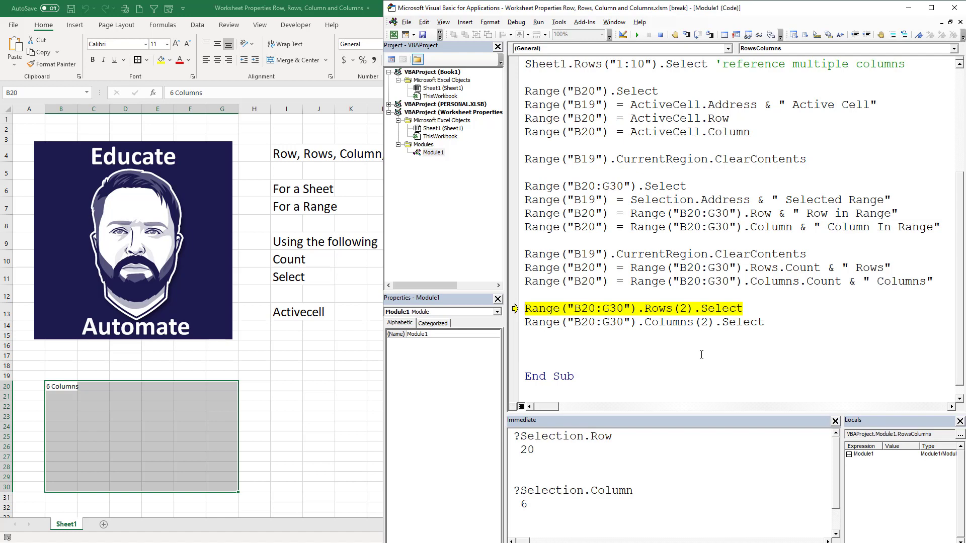
mouse_move(299, 396)
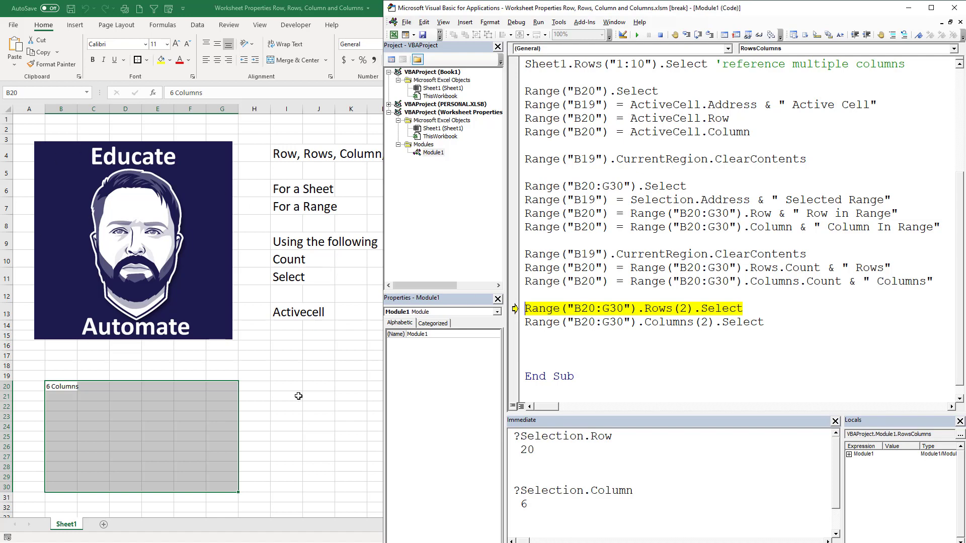
mouse_move(705, 365)
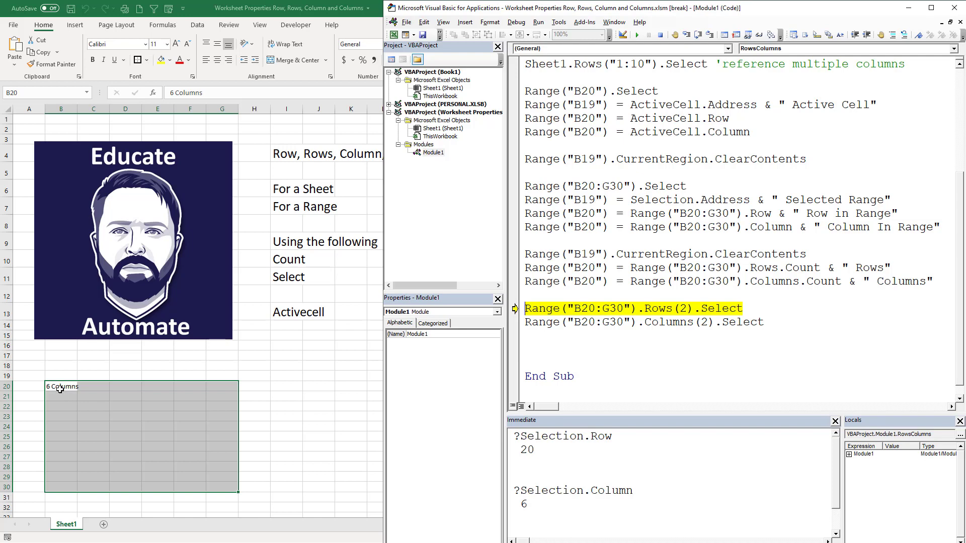
Step: Step to select row 2, then column 2, of B20:G30, reaching End Sub
key("F8")
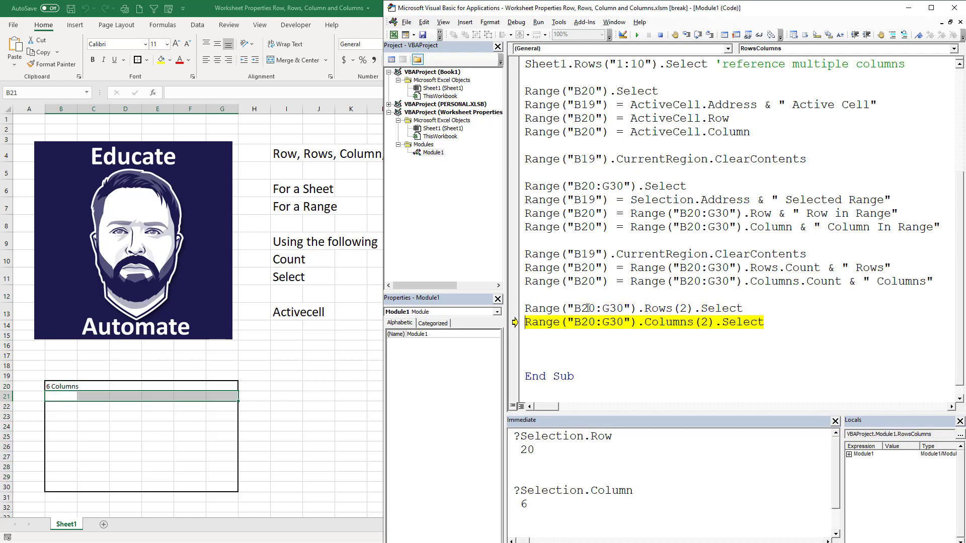
mouse_move(102, 419)
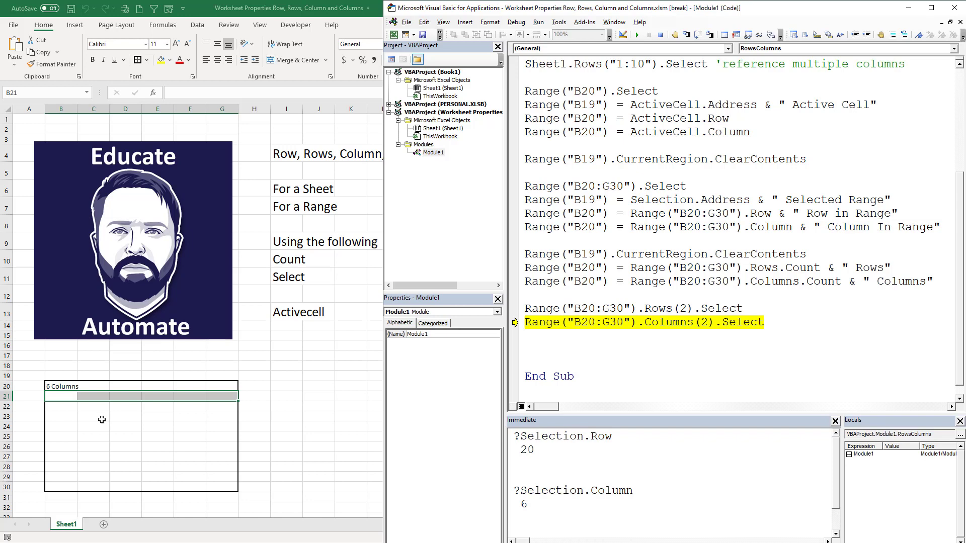
mouse_move(194, 371)
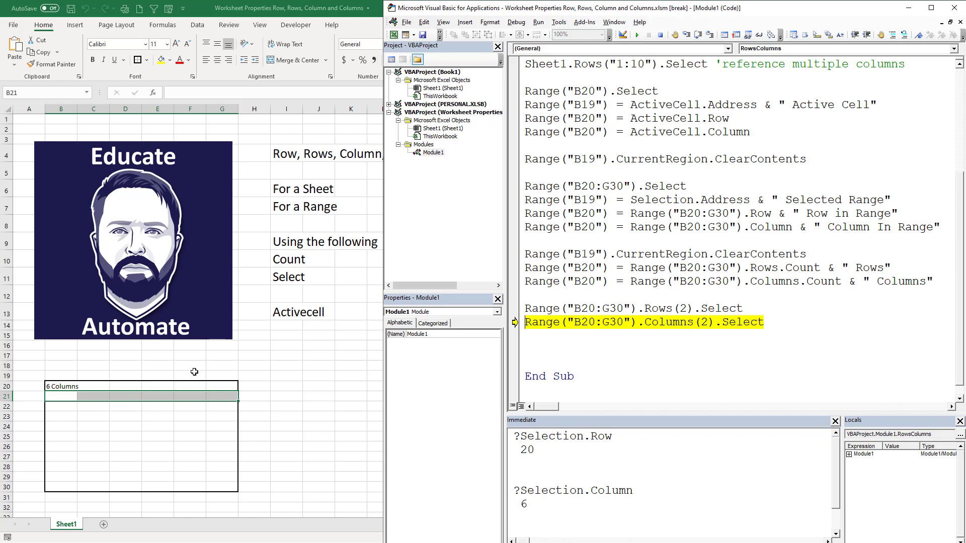
key("F8")
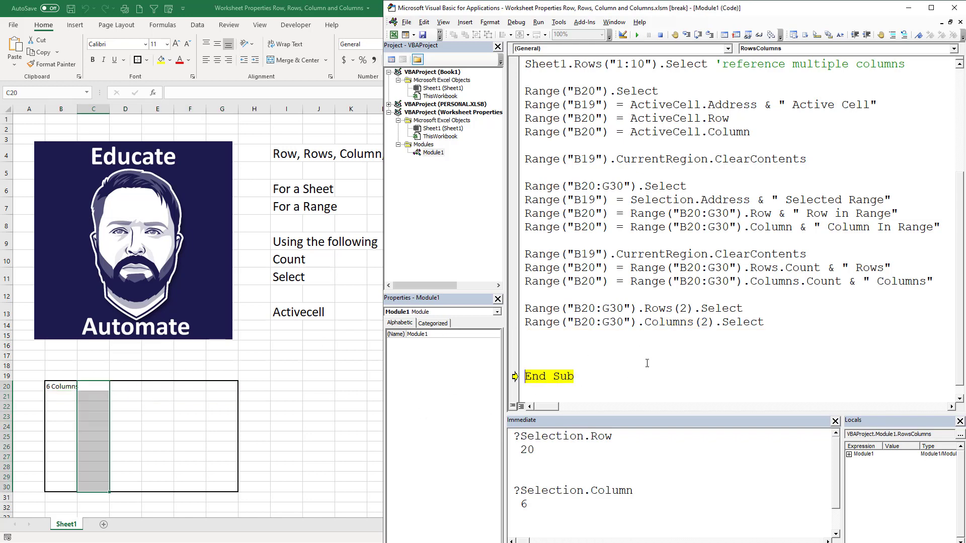